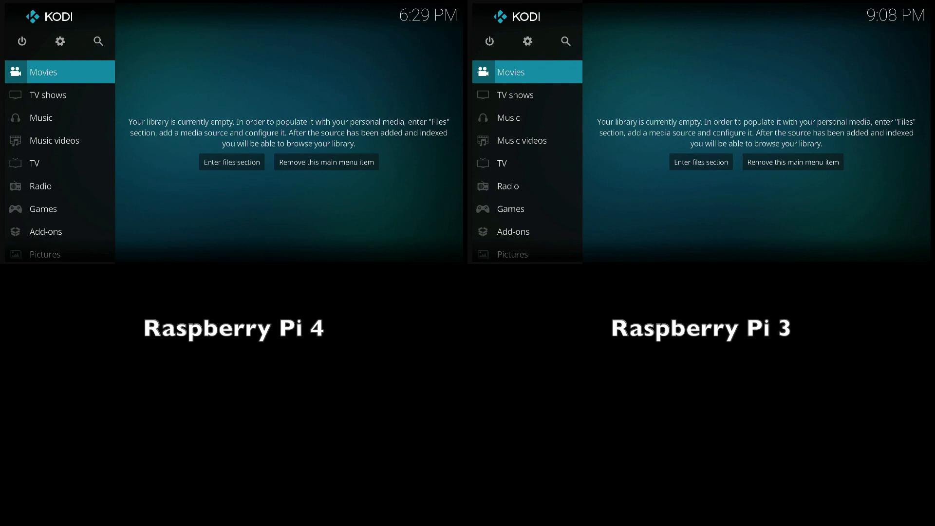
- Bring up Kodi's System settings screen from the home screen gear
left_click(60, 41)
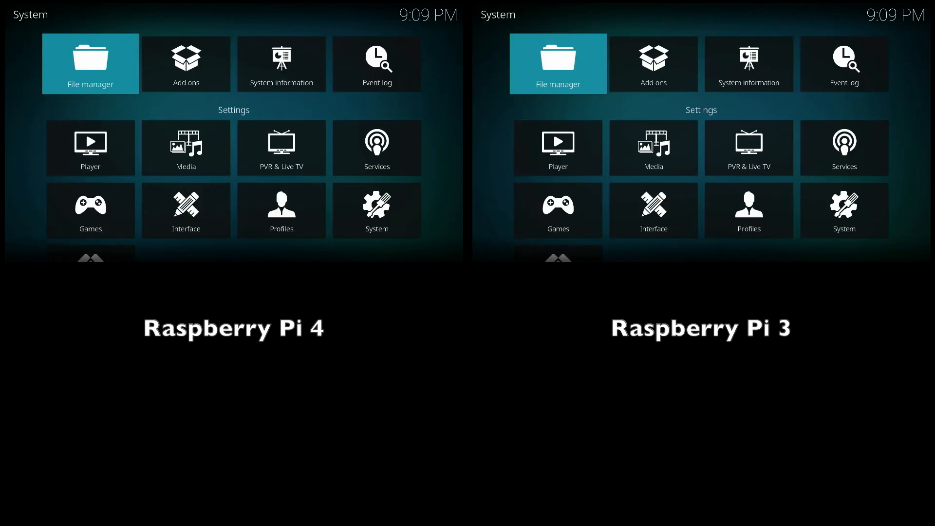
- In File manager, copy the video file from /storage/videos to /storage/tvshows and confirm
left_click(89, 64)
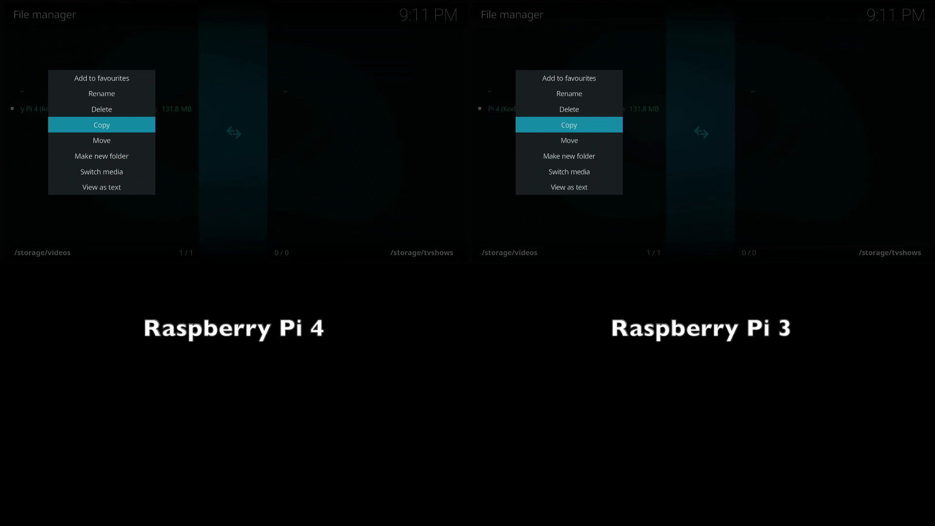
left_click(101, 125)
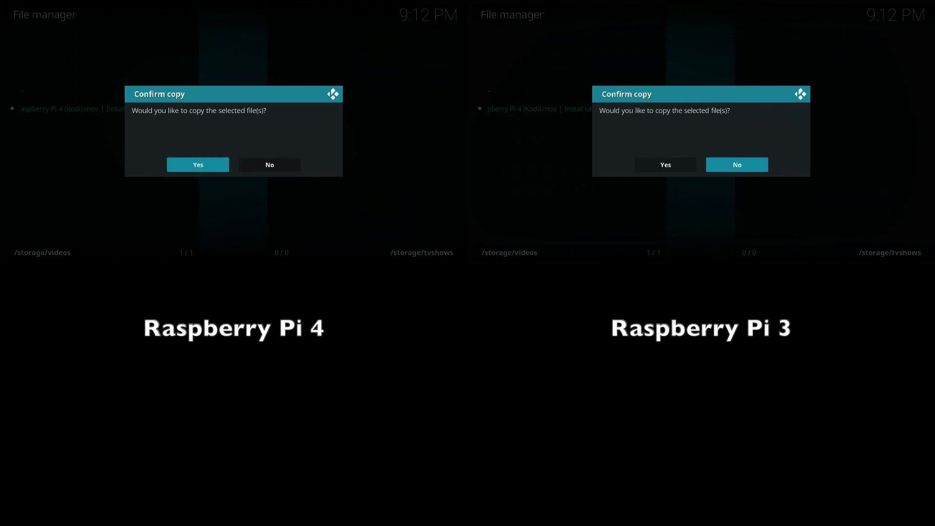
left_click(197, 164)
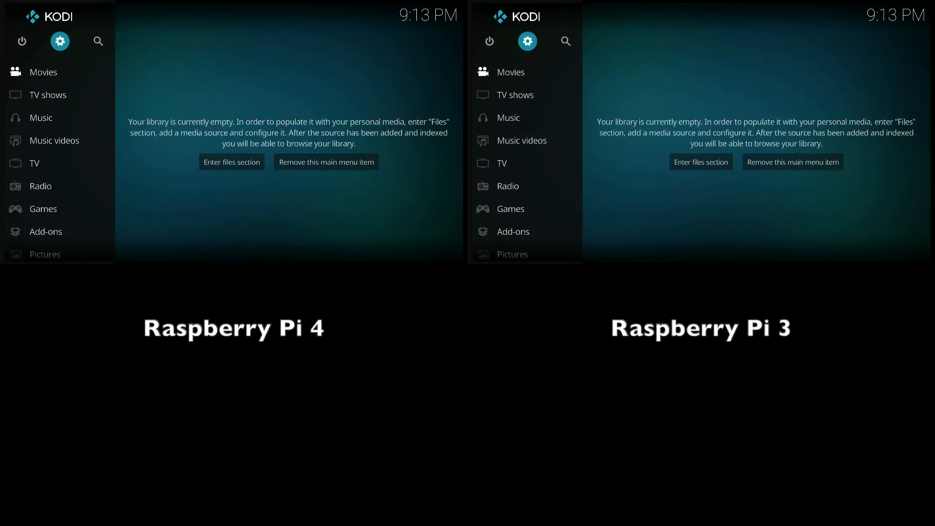
- In the Venom add-on, browse Movies to the Most Popular (IMDb) list
left_click(42, 71)
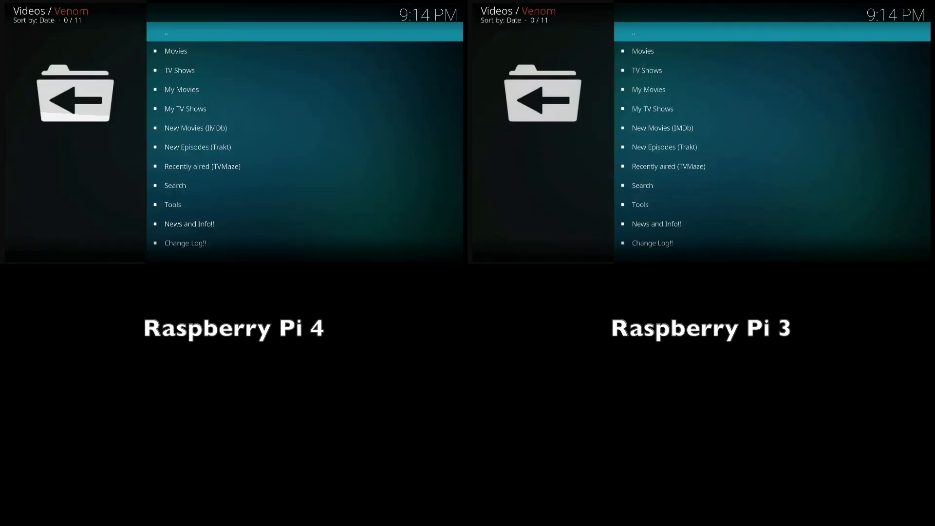
left_click(195, 128)
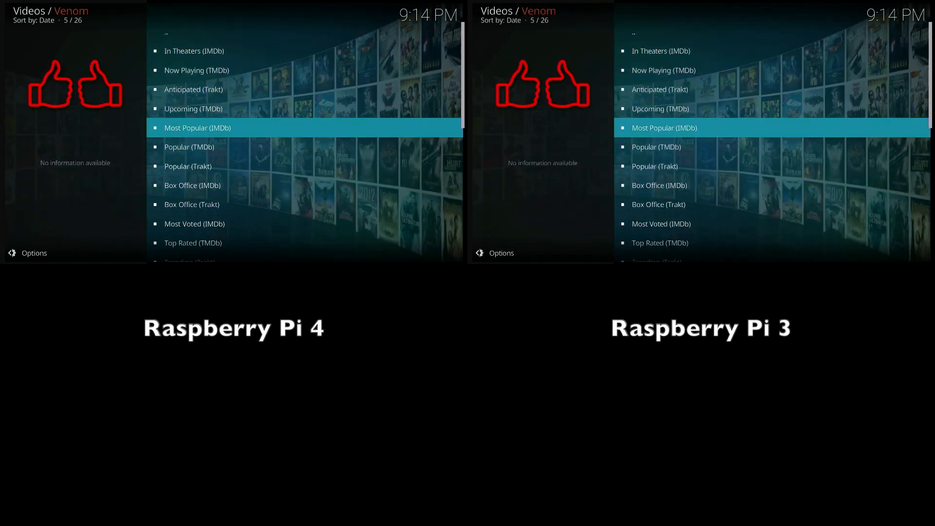
left_click(198, 128)
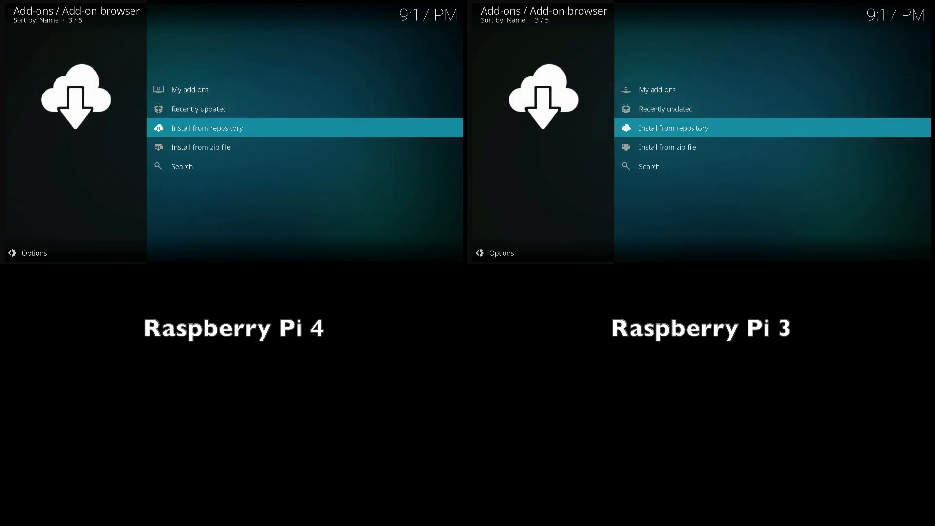
- Install the CNN video add-on from the Kodi Add-on repository, accepting its extra dependencies
left_click(207, 127)
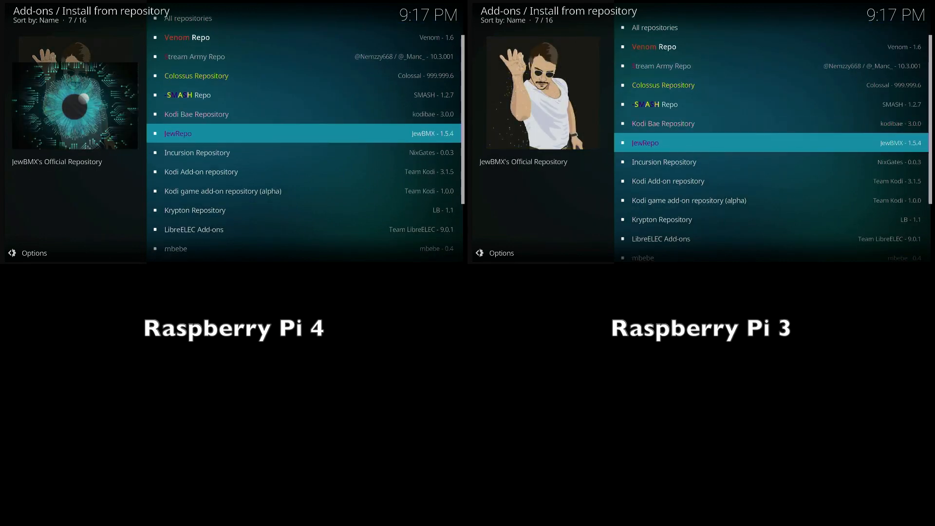
scroll("down", 3)
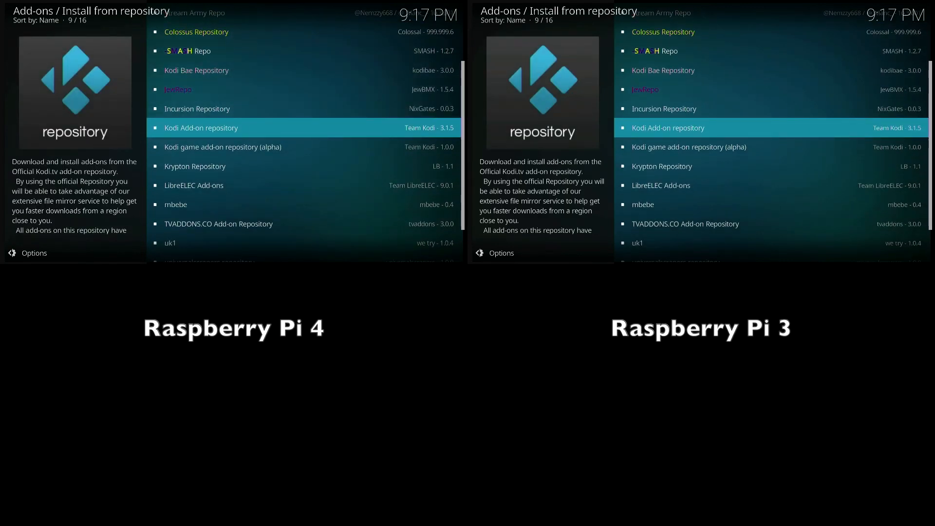
left_click(200, 127)
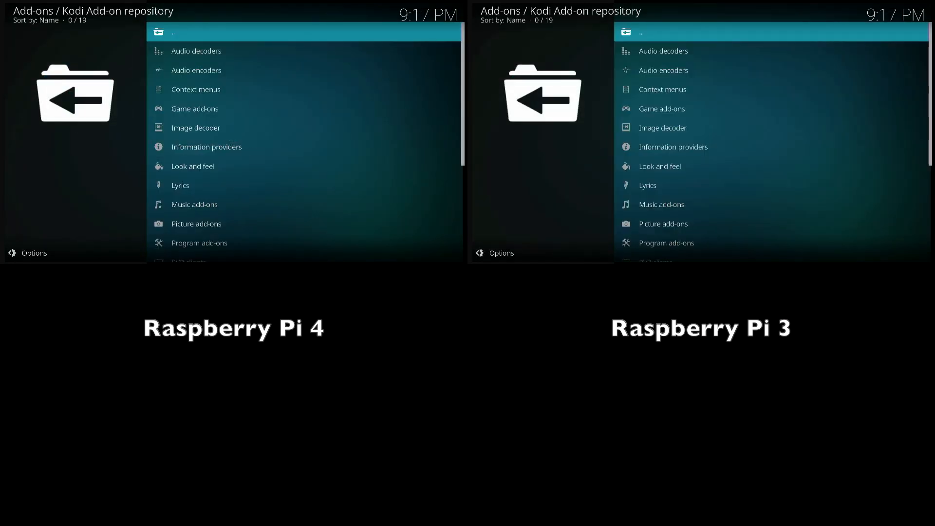
scroll("down", 3)
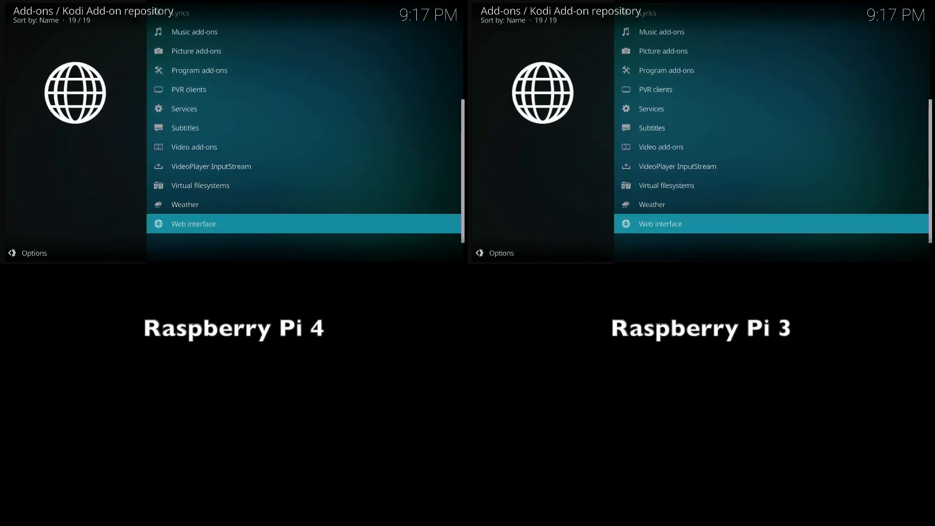
key("Up")
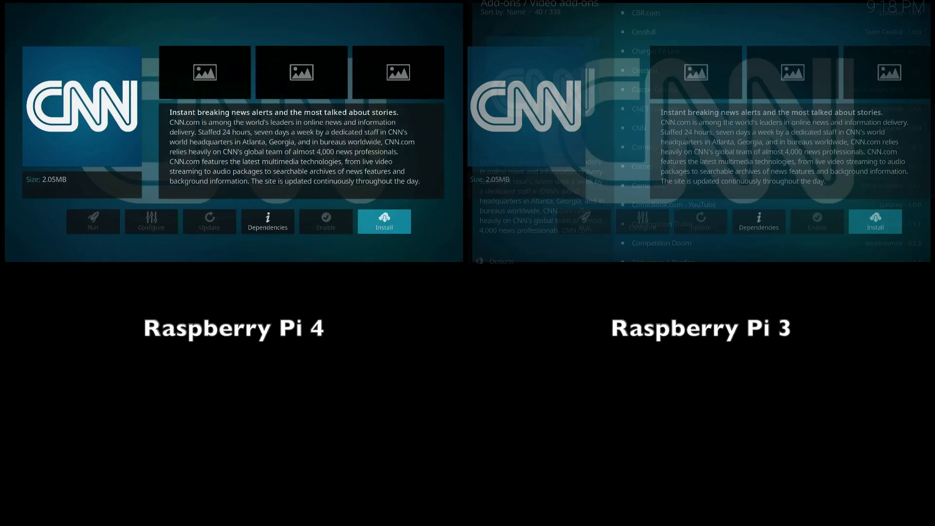
left_click(384, 221)
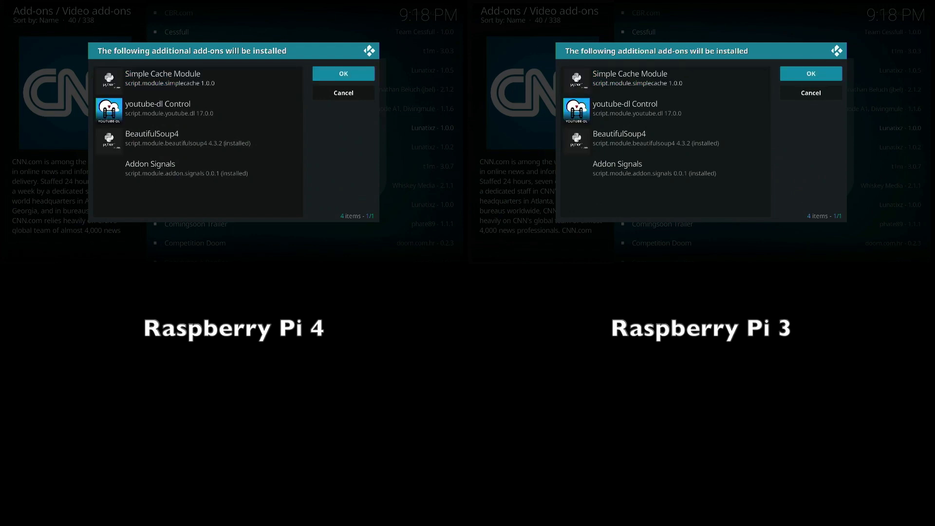
left_click(343, 73)
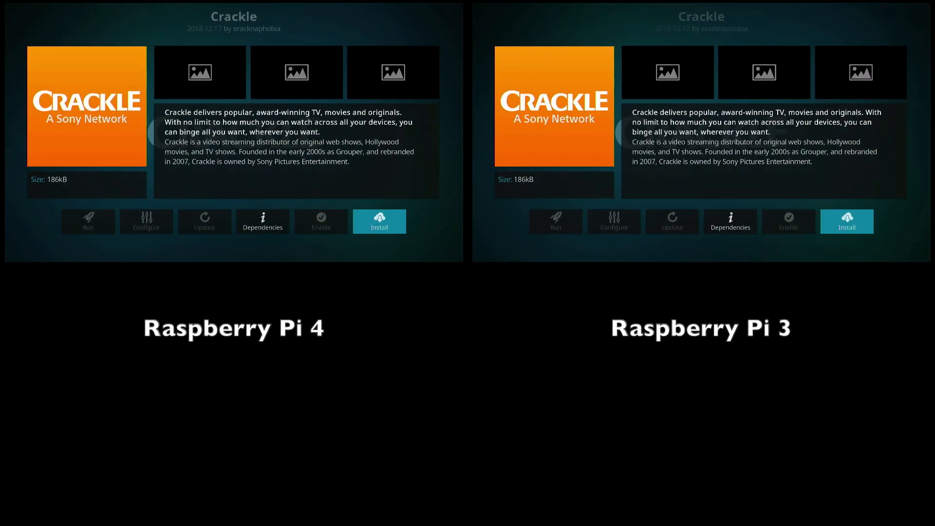
- Install the Crackle and DAZN video add-ons, accepting their additional required add-ons
left_click(378, 221)
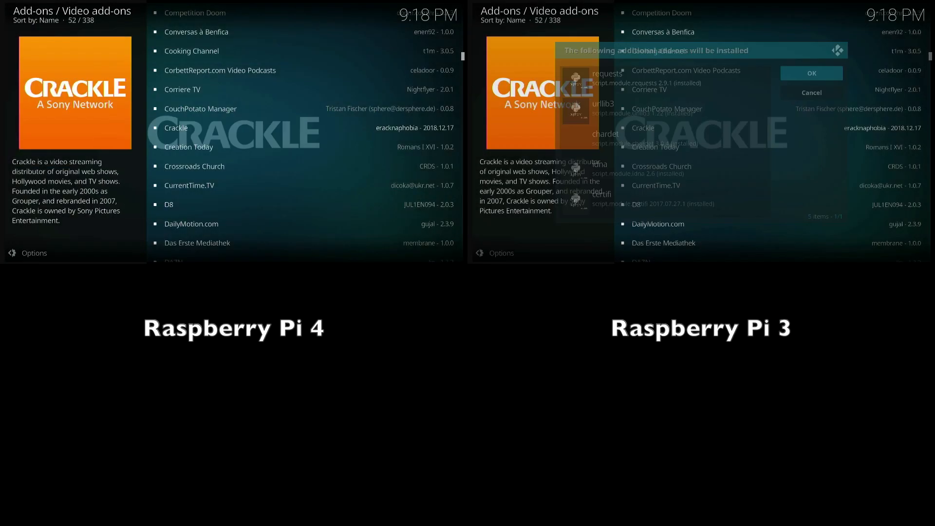
left_click(809, 73)
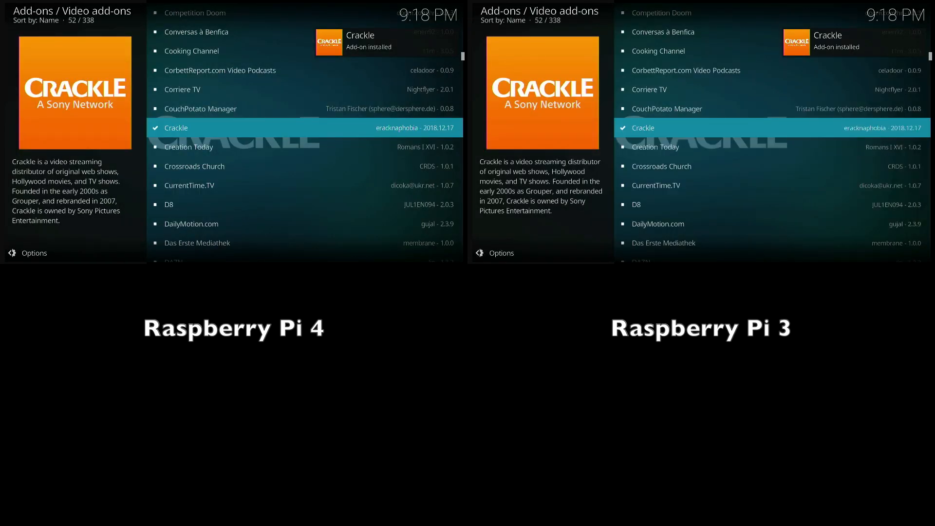
scroll("down", 3)
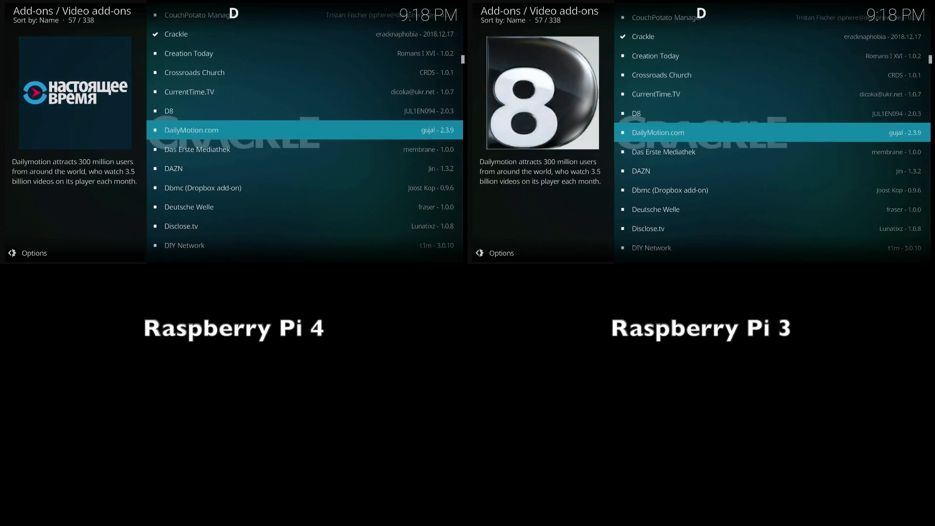
scroll("down", 3)
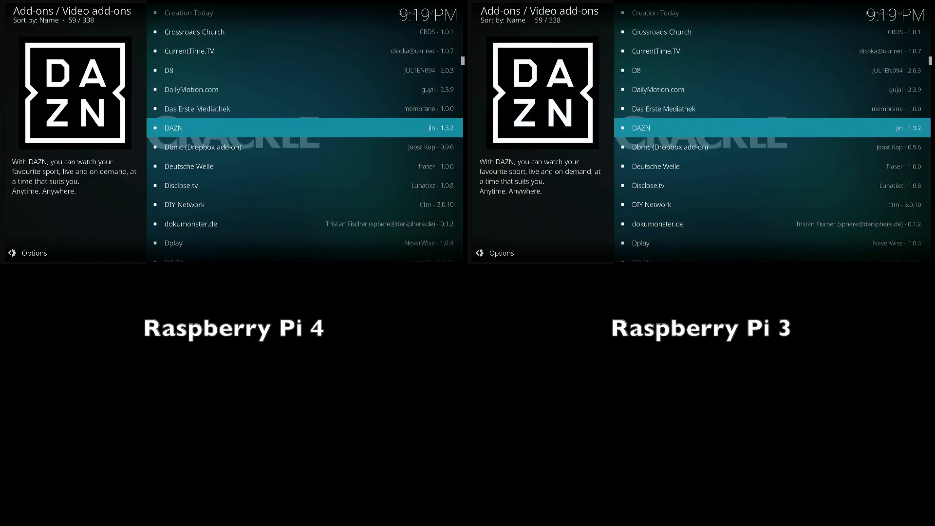
left_click(173, 127)
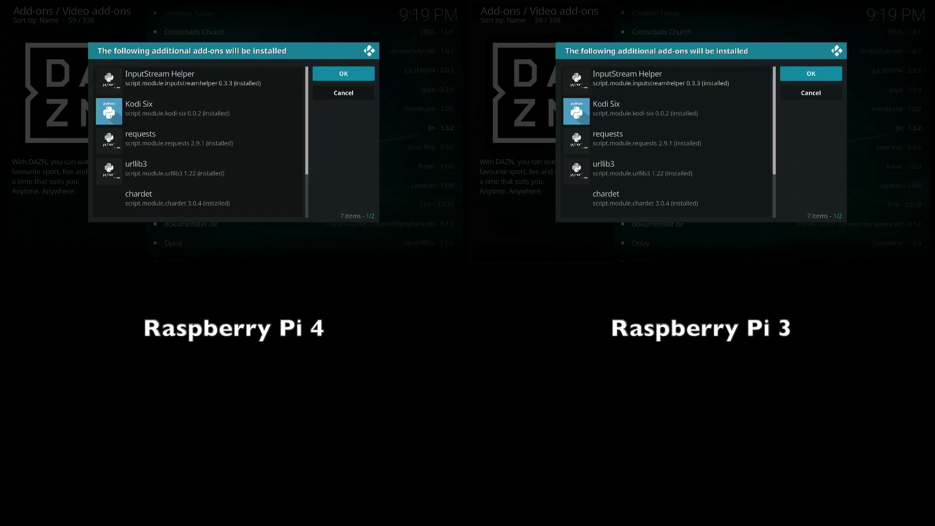
left_click(343, 73)
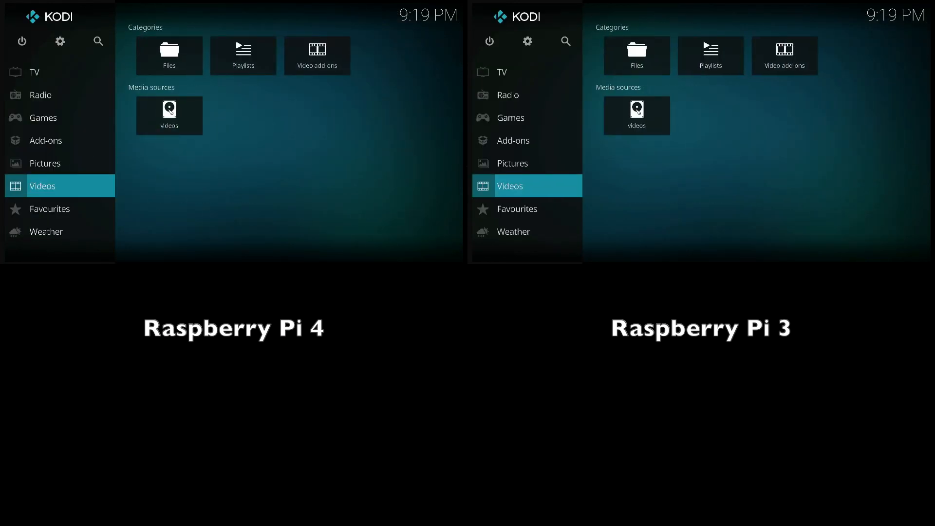
- Enter the videos media source before backing out to the empty Movies home section
left_click(169, 56)
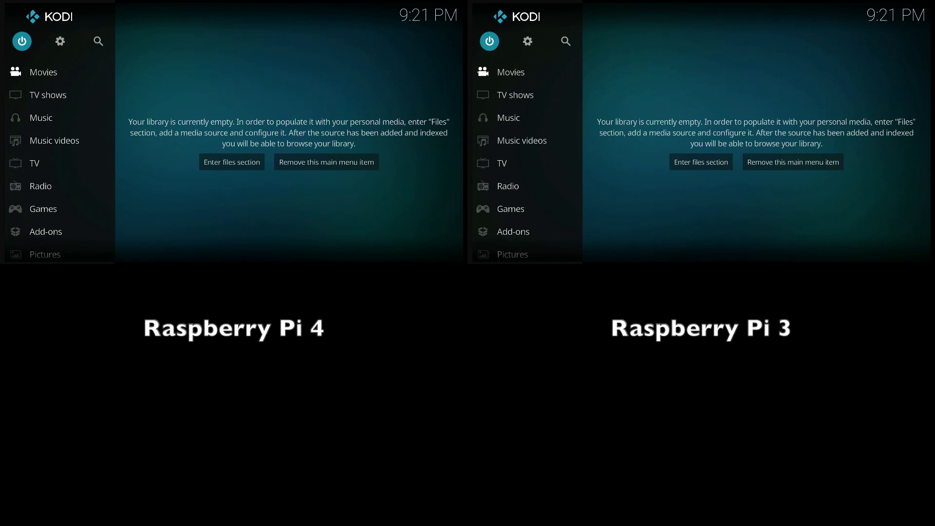
- Reboot the system from the Power Options menu so it boots through LibreELEC
left_click(21, 41)
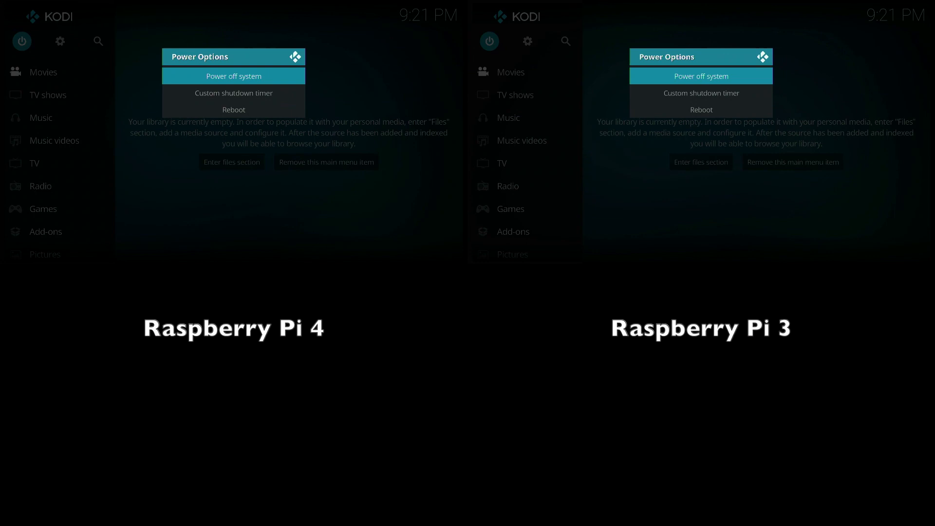
key("Down")
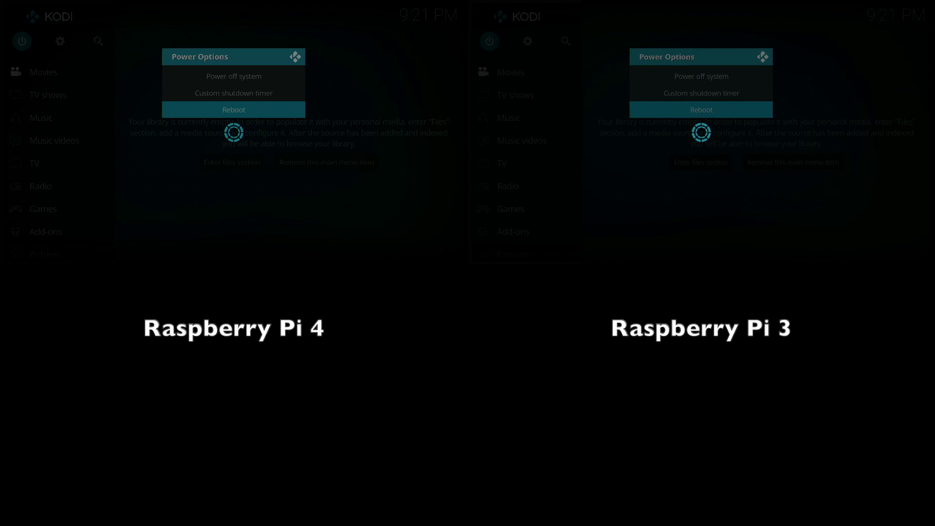
left_click(233, 109)
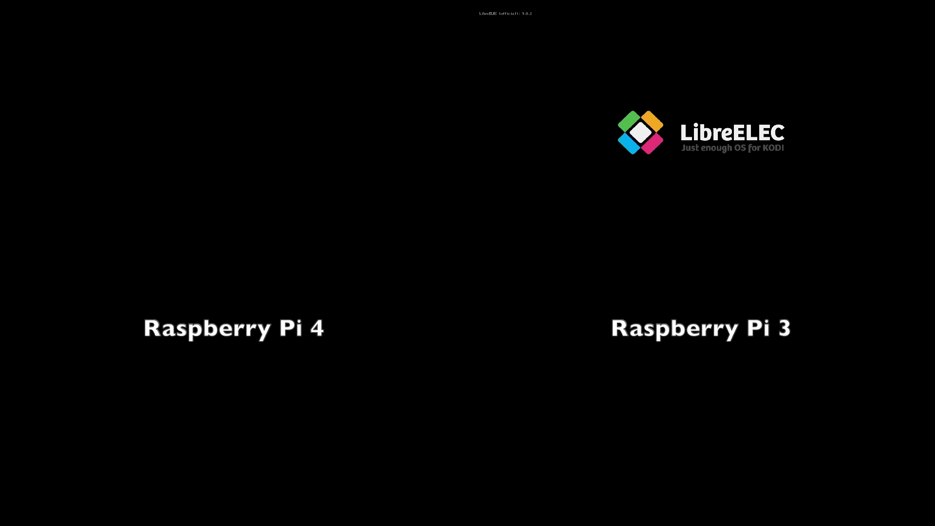